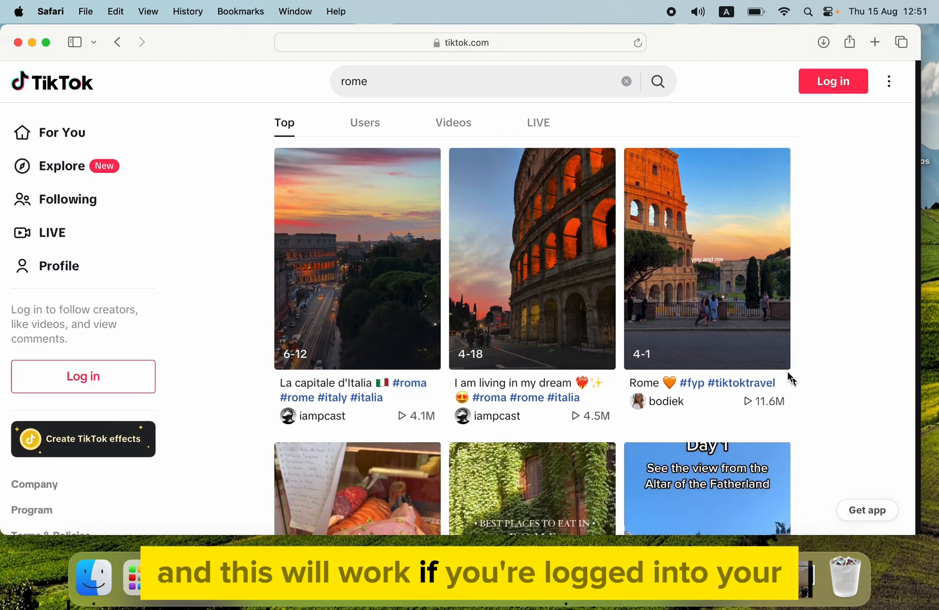
Step: Open bodiek's Rome video, then skip ahead to oneforthelist's All'Antico Vinaio clip
{"action": "left_click", "coordinate": [706, 258]}
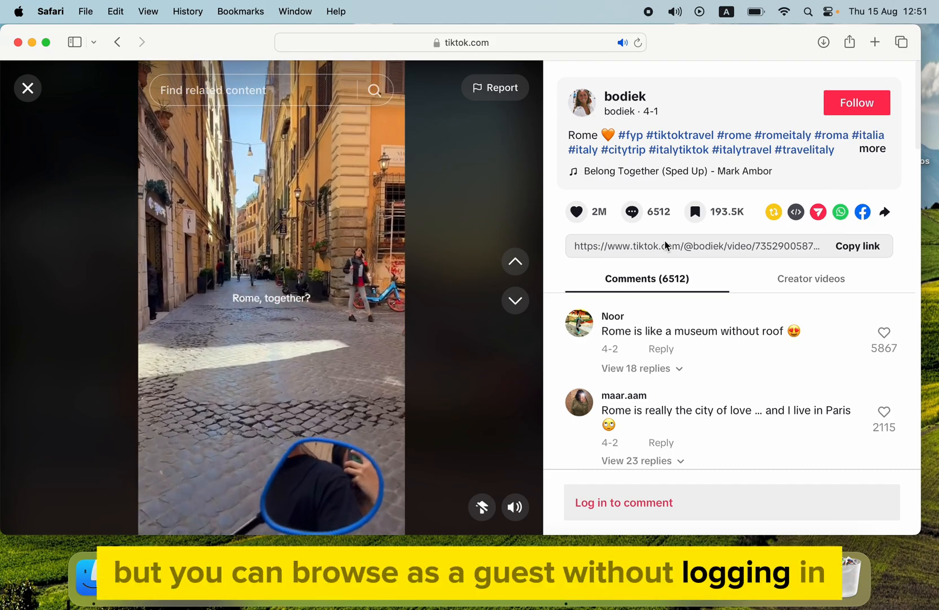
{"action": "left_click", "coordinate": [515, 301]}
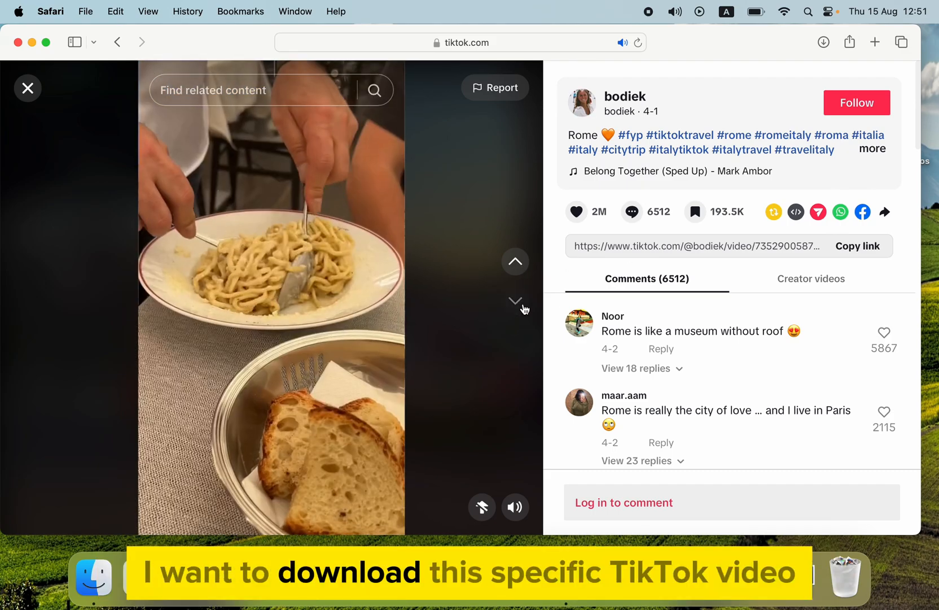
{"action": "left_click", "coordinate": [514, 301]}
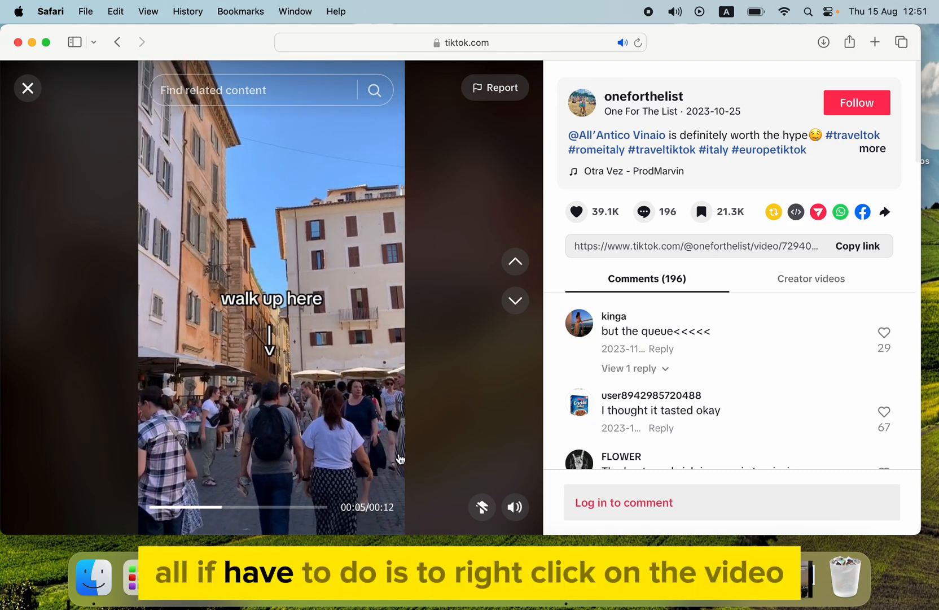
Step: Download the oneforthelist All'Antico Vinaio clip using the video's right-click Download video option
{"action": "right_click", "coordinate": [270, 293]}
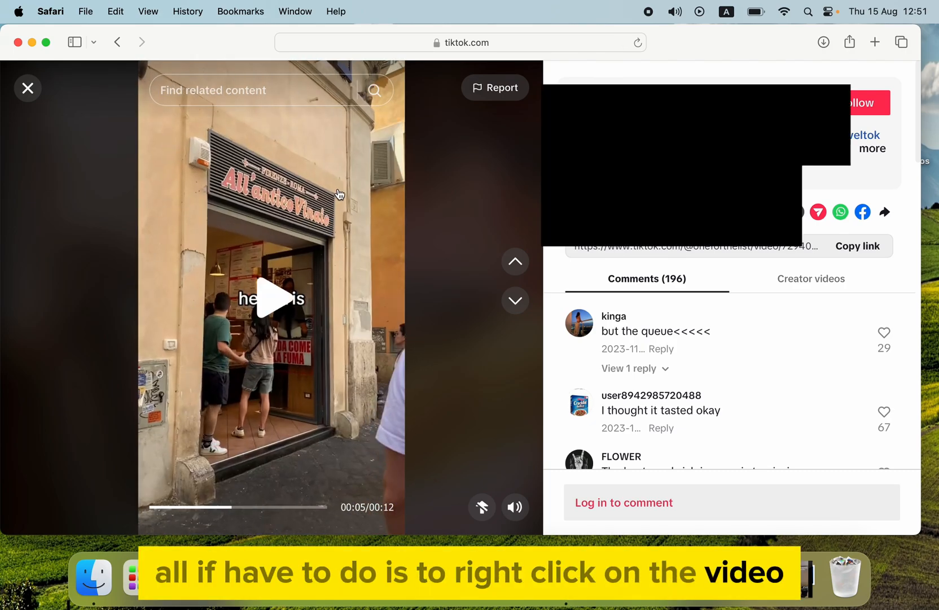
{"action": "right_click", "coordinate": [338, 193]}
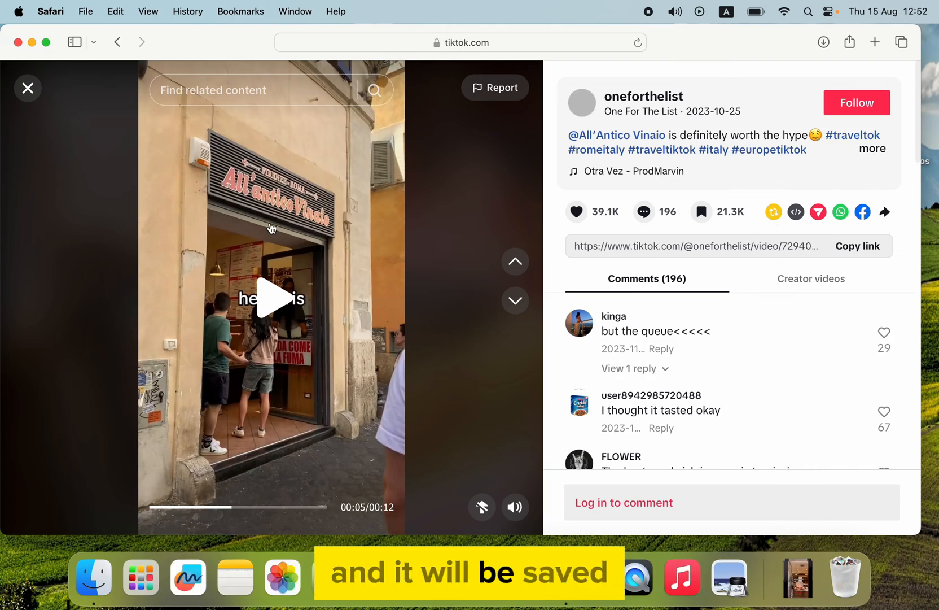
Step: Open the downloaded All'Antico Vinaio clip from the Dock's Downloads stack
{"action": "left_click", "coordinate": [93, 577]}
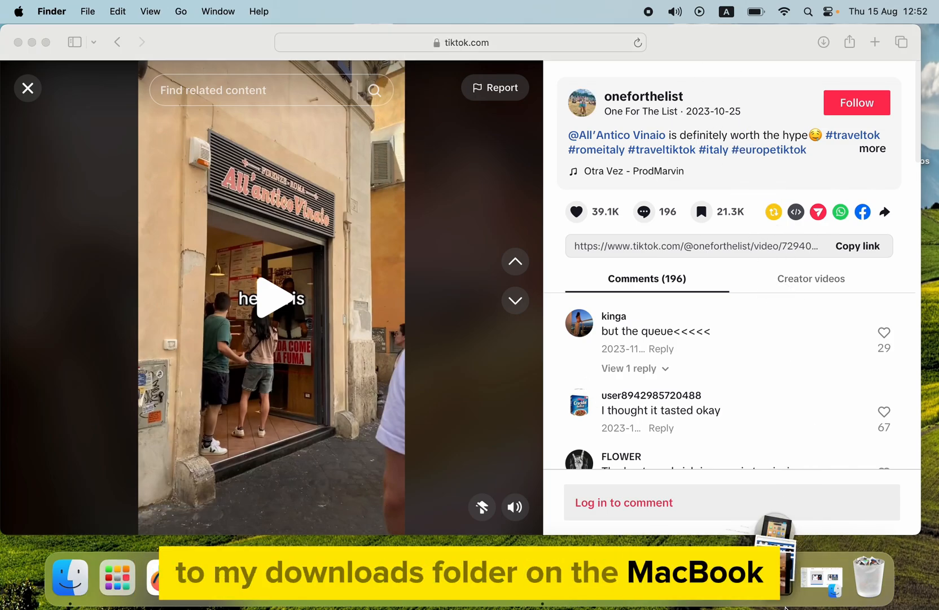
{"action": "left_click", "coordinate": [610, 577]}
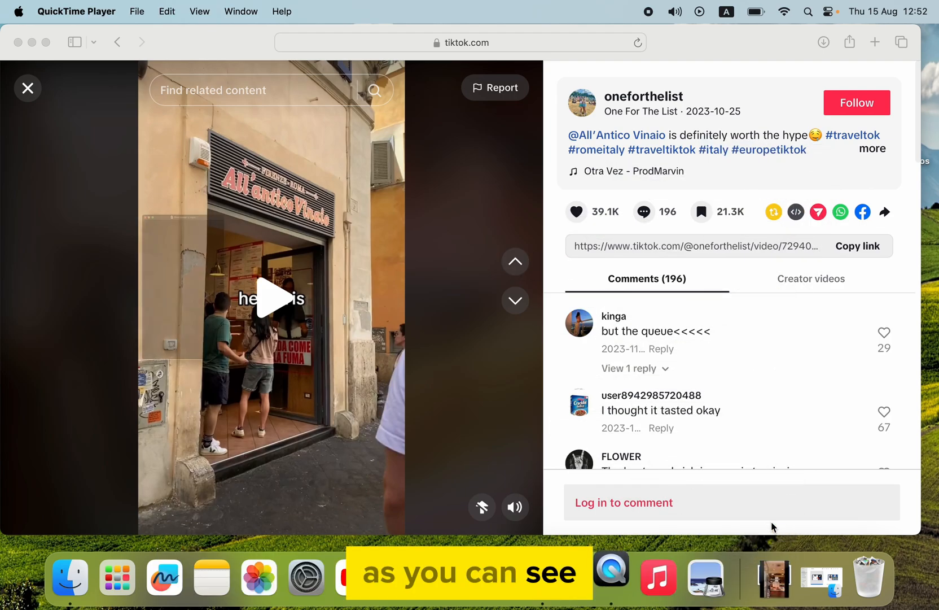